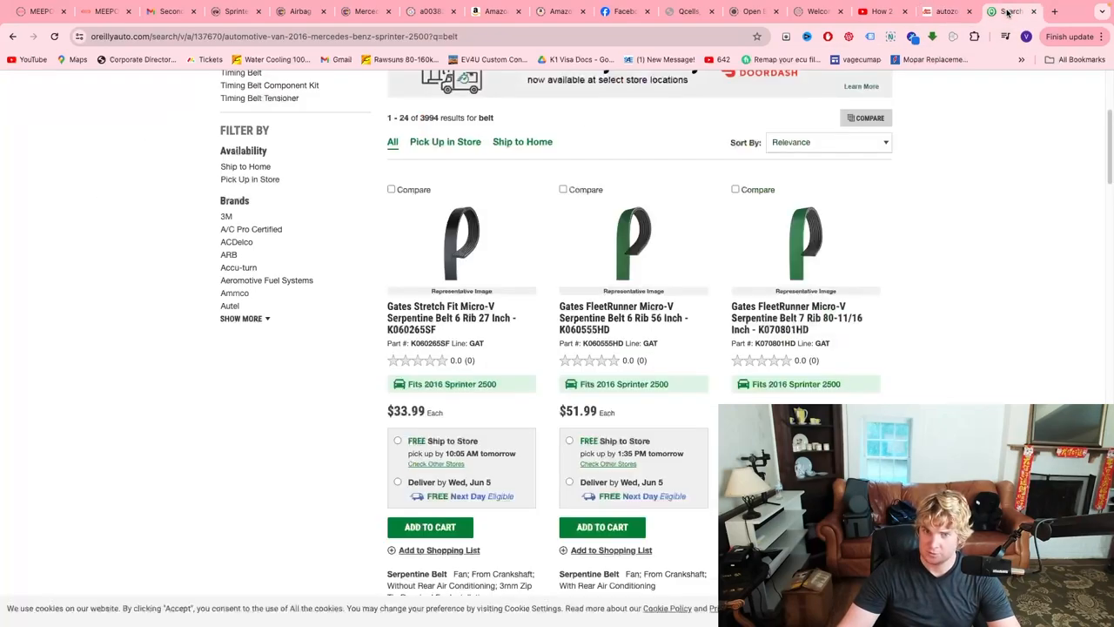
pyautogui.scroll(3)
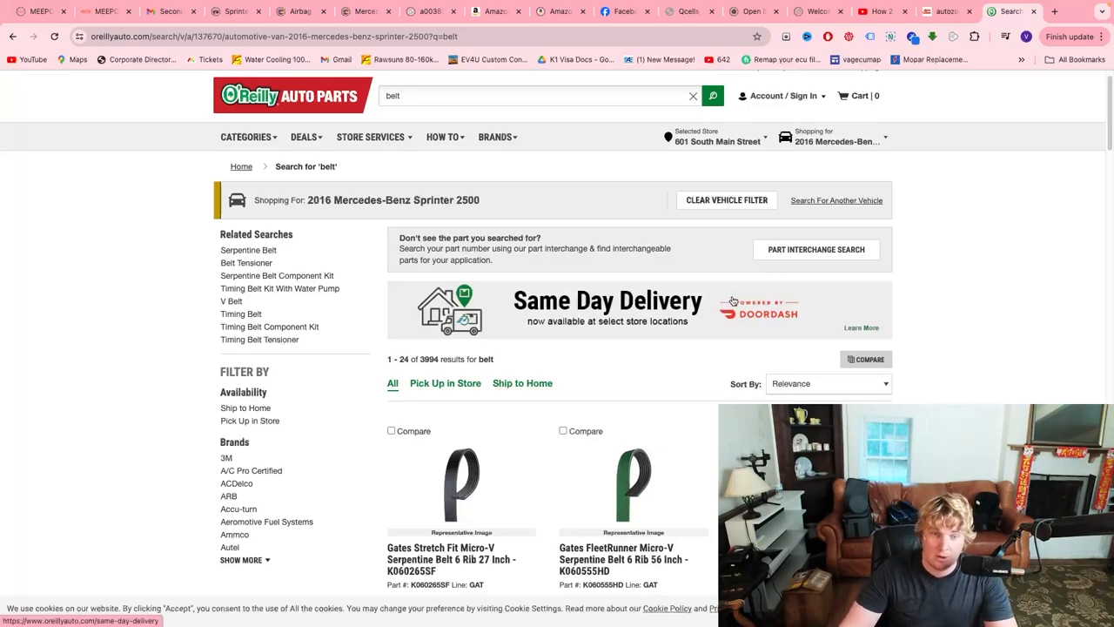
pyautogui.moveTo(564, 221)
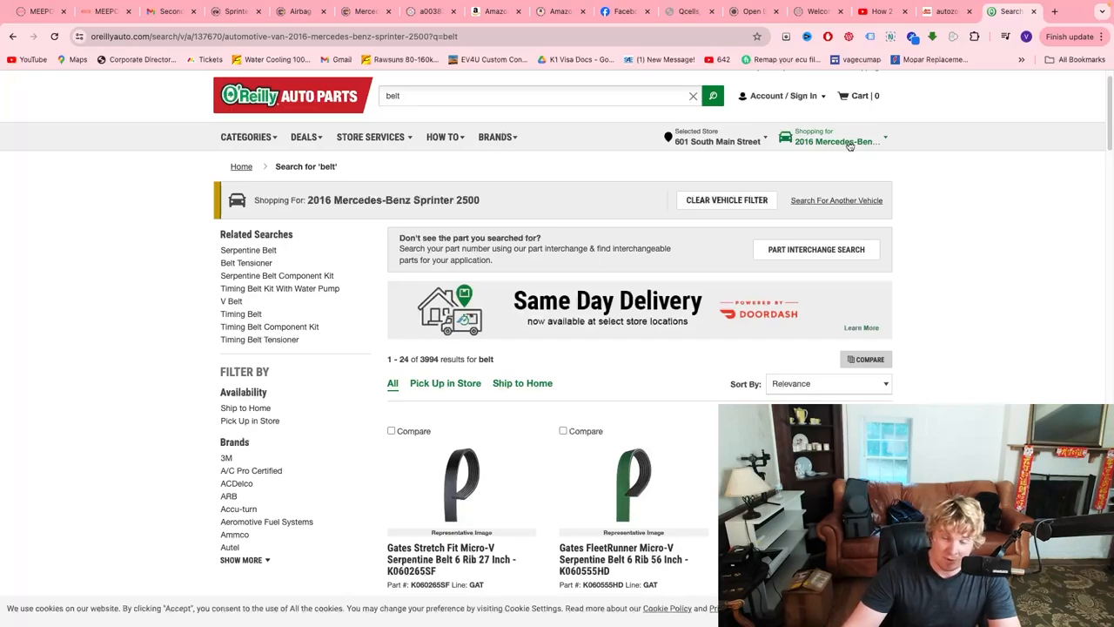
pyautogui.moveTo(938, 209)
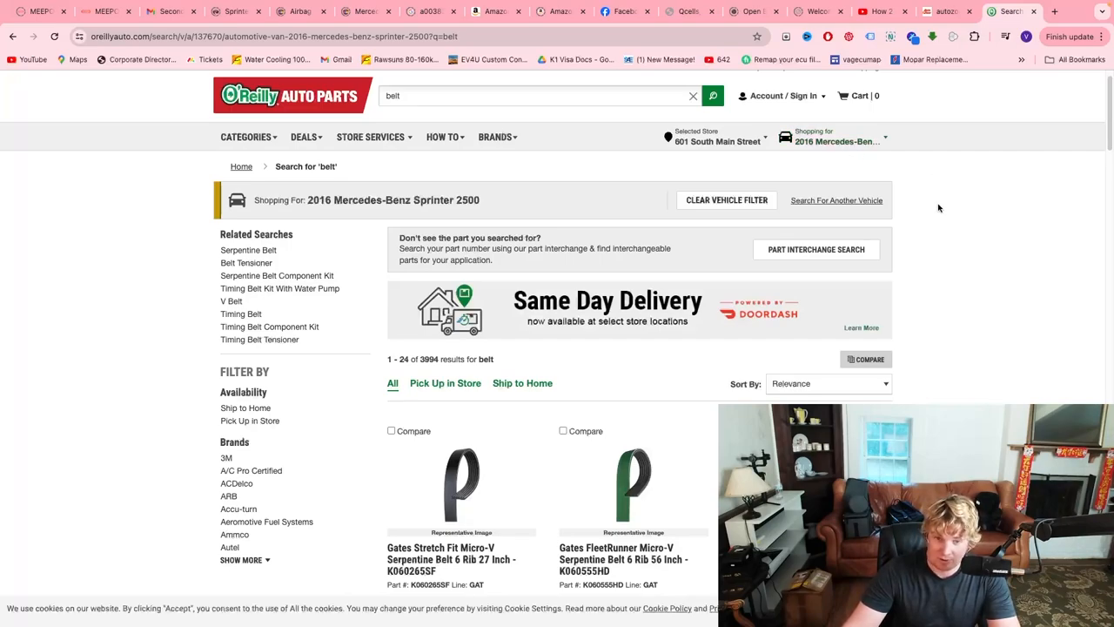
pyautogui.scroll(-3)
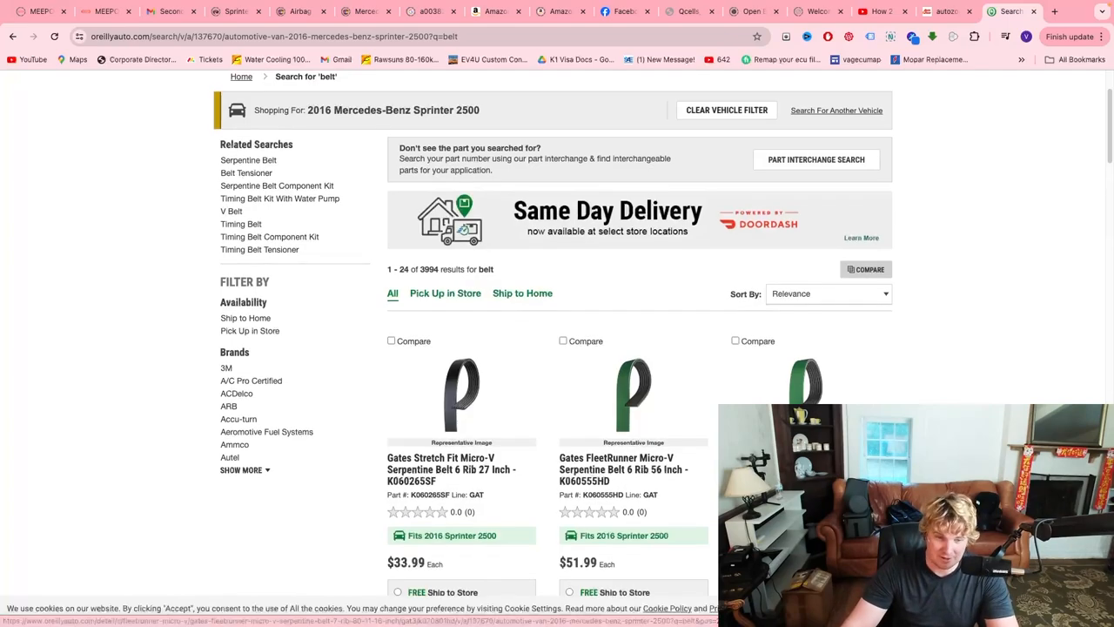
pyautogui.scroll(-3)
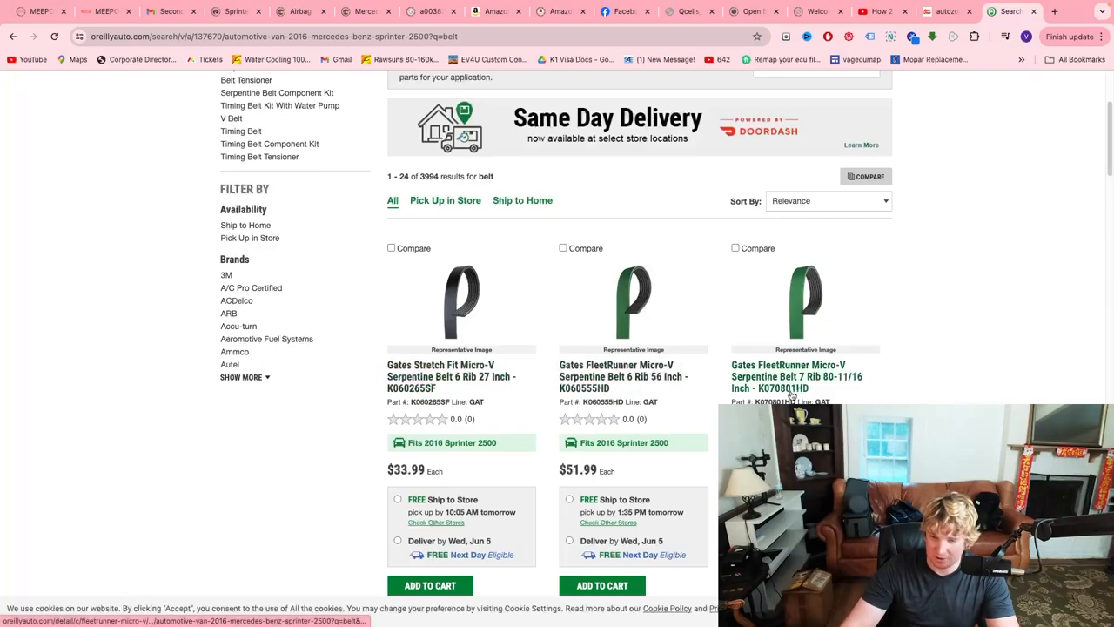
pyautogui.scroll(-3)
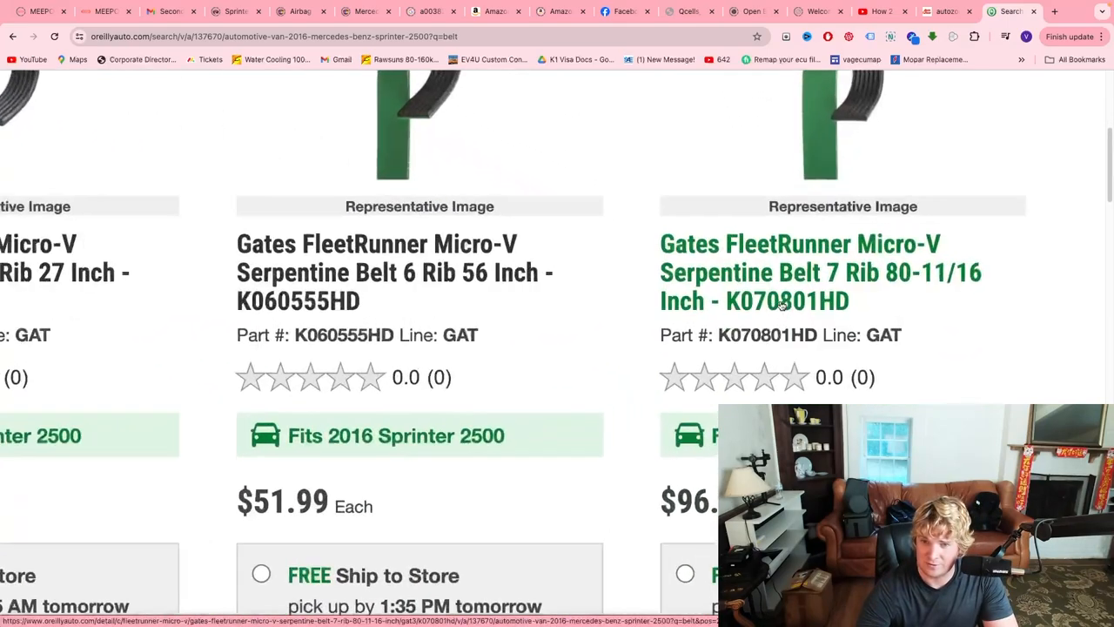
pyautogui.scroll(-3)
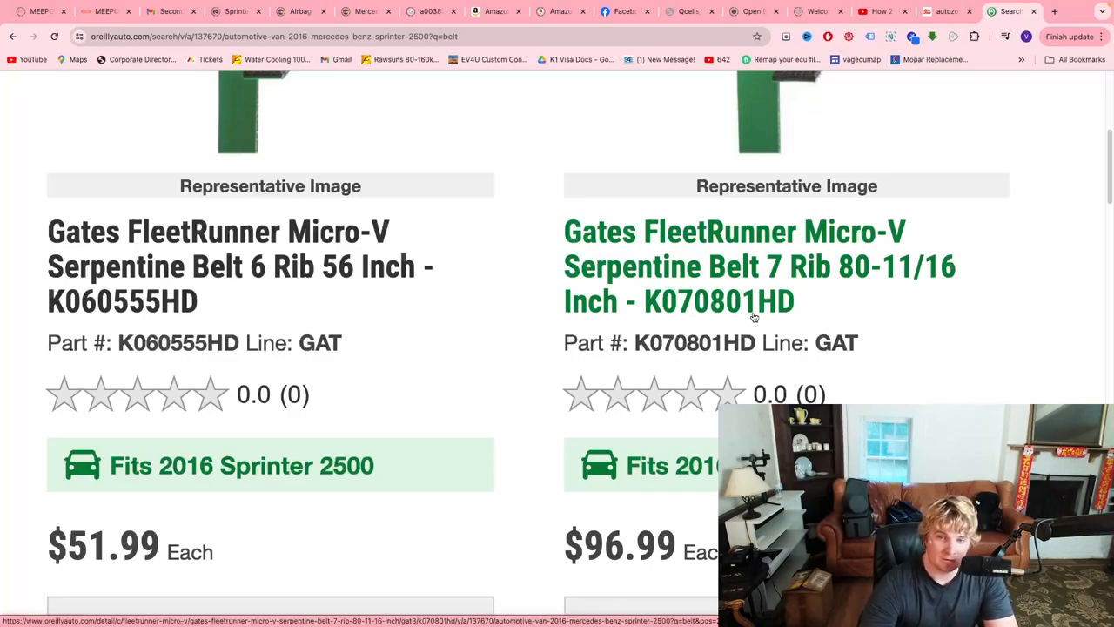
pyautogui.scroll(-3)
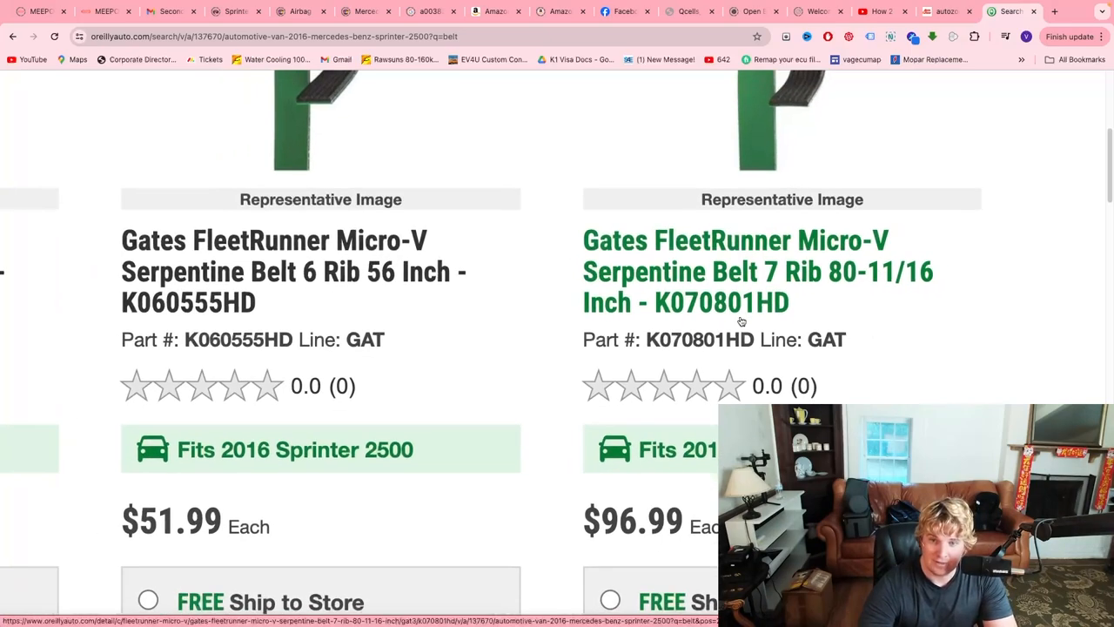
pyautogui.scroll(-3)
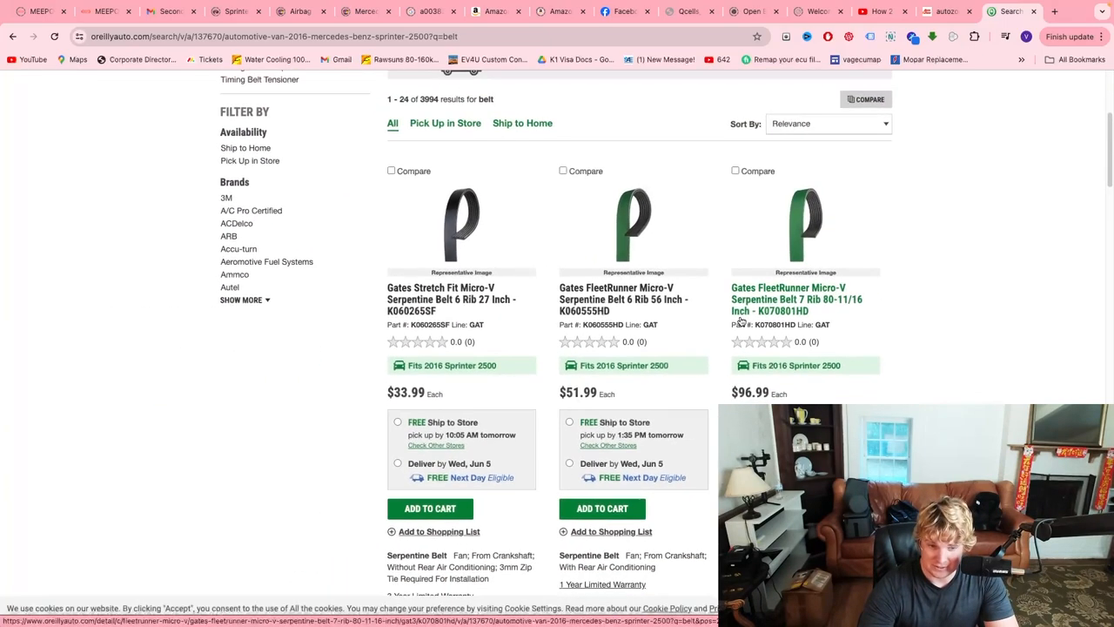
pyautogui.scroll(-3)
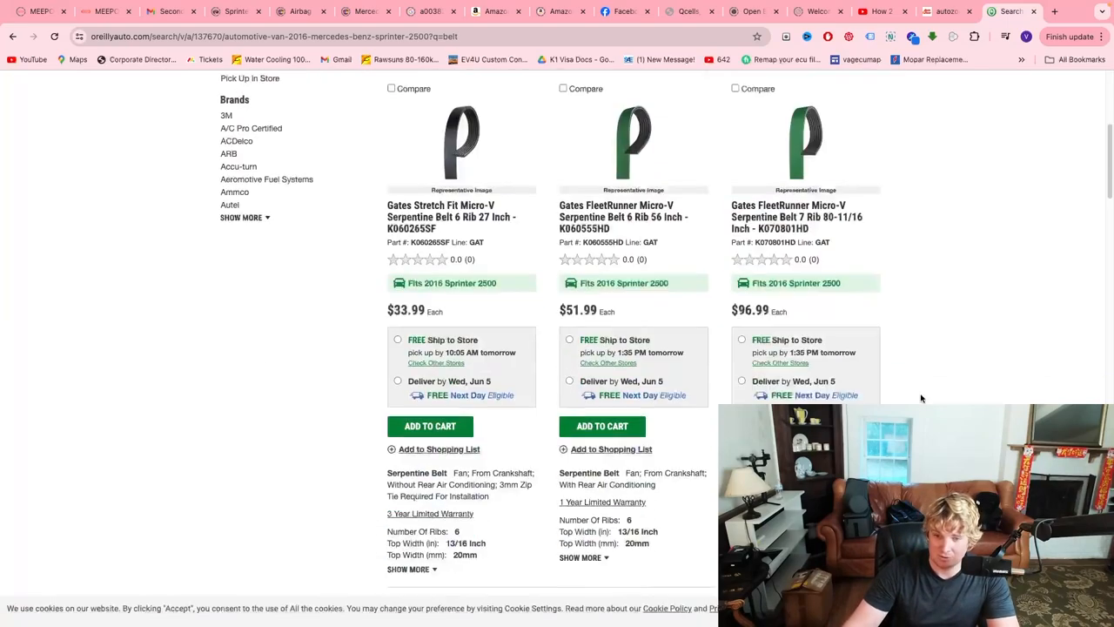
pyautogui.scroll(-3)
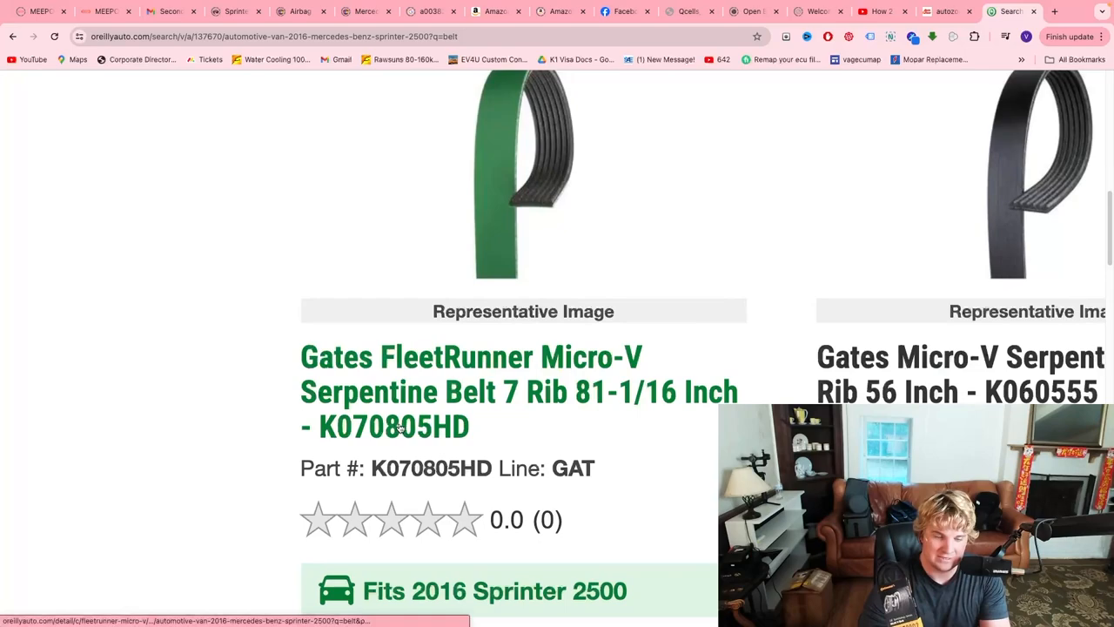
pyautogui.moveTo(422, 439)
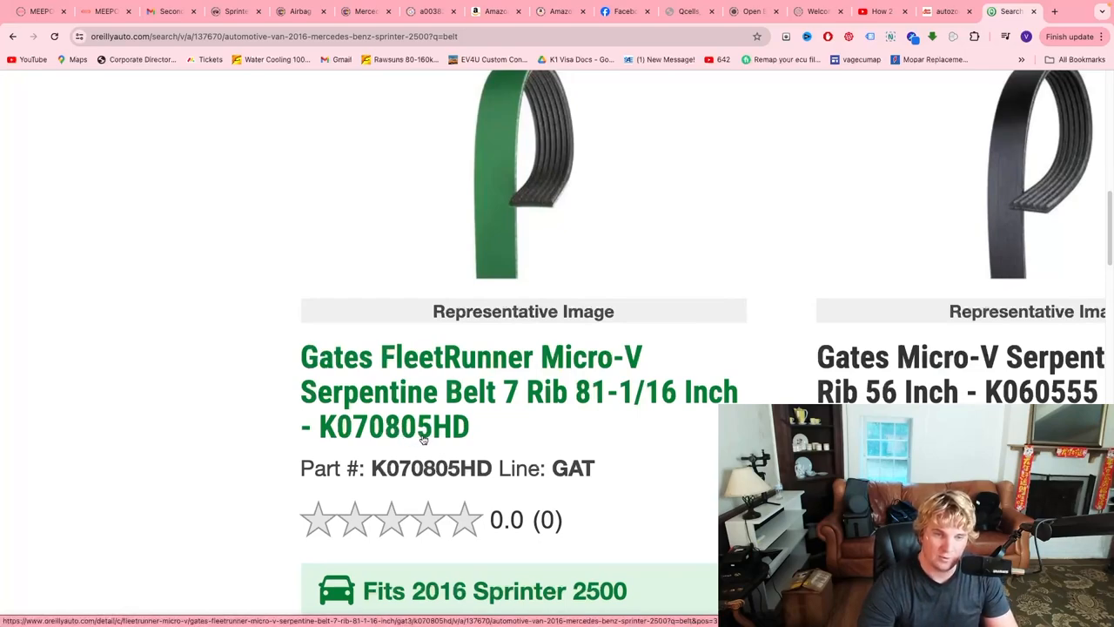
pyautogui.moveTo(427, 439)
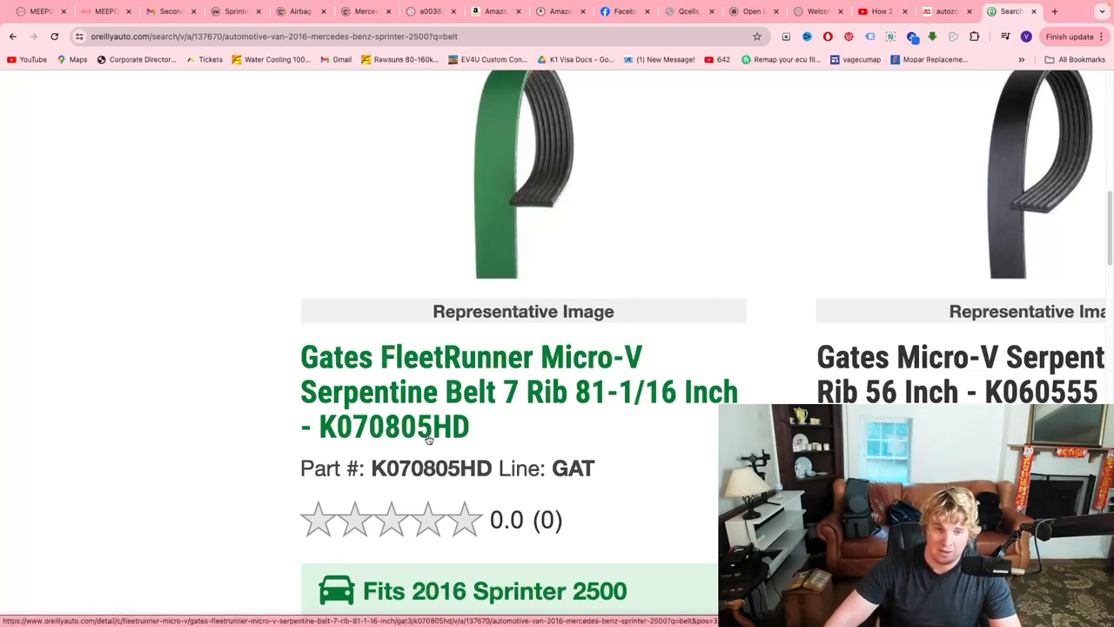
pyautogui.scroll(-3)
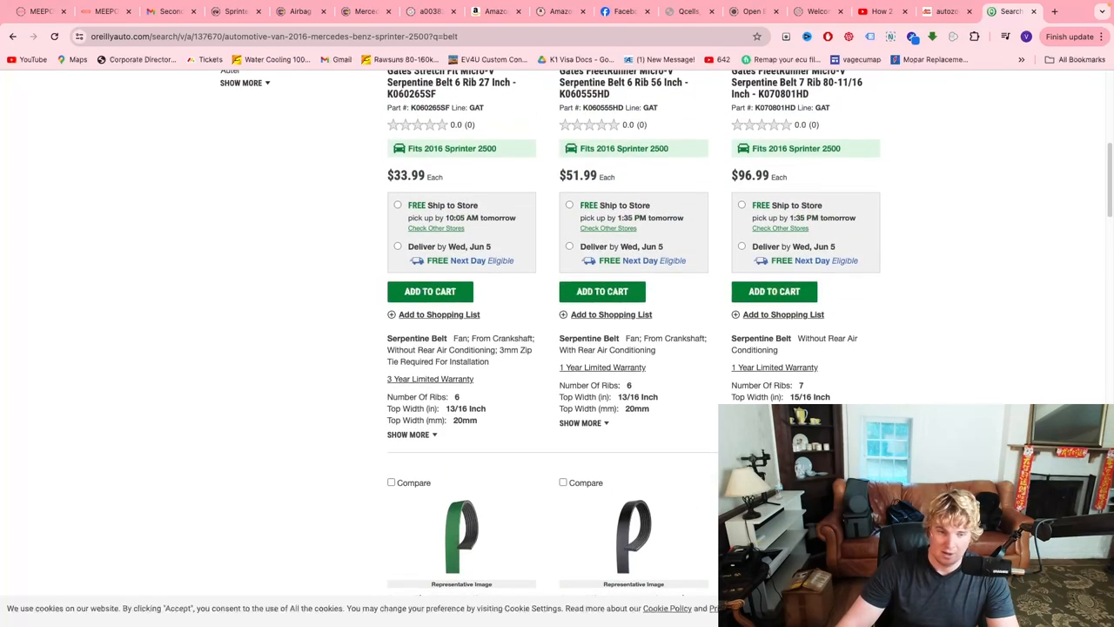
pyautogui.scroll(-3)
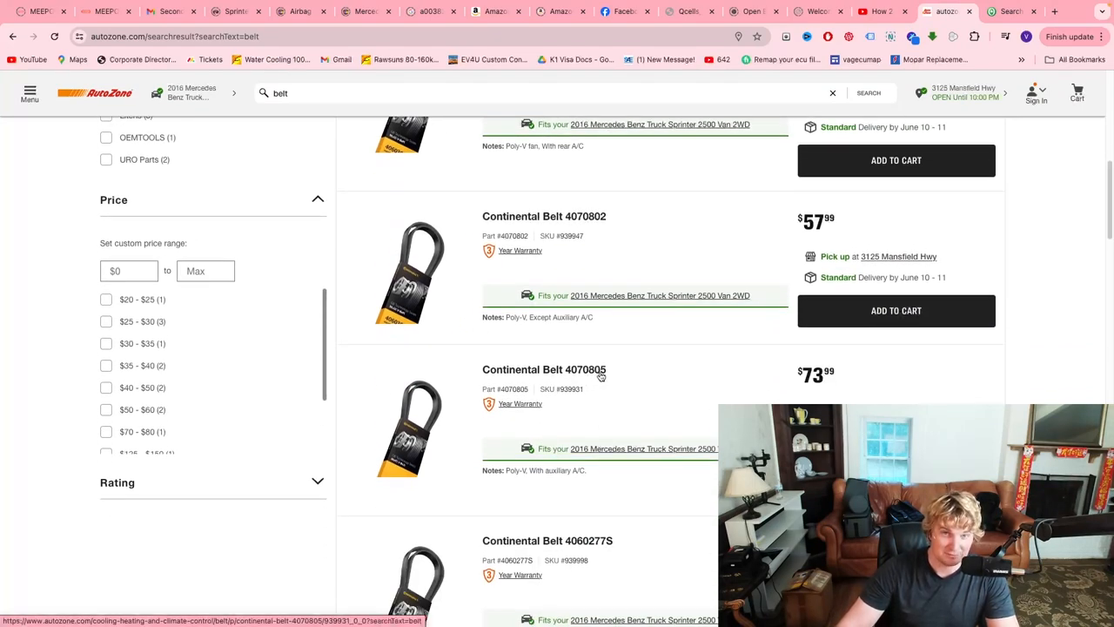
pyautogui.scroll(-3)
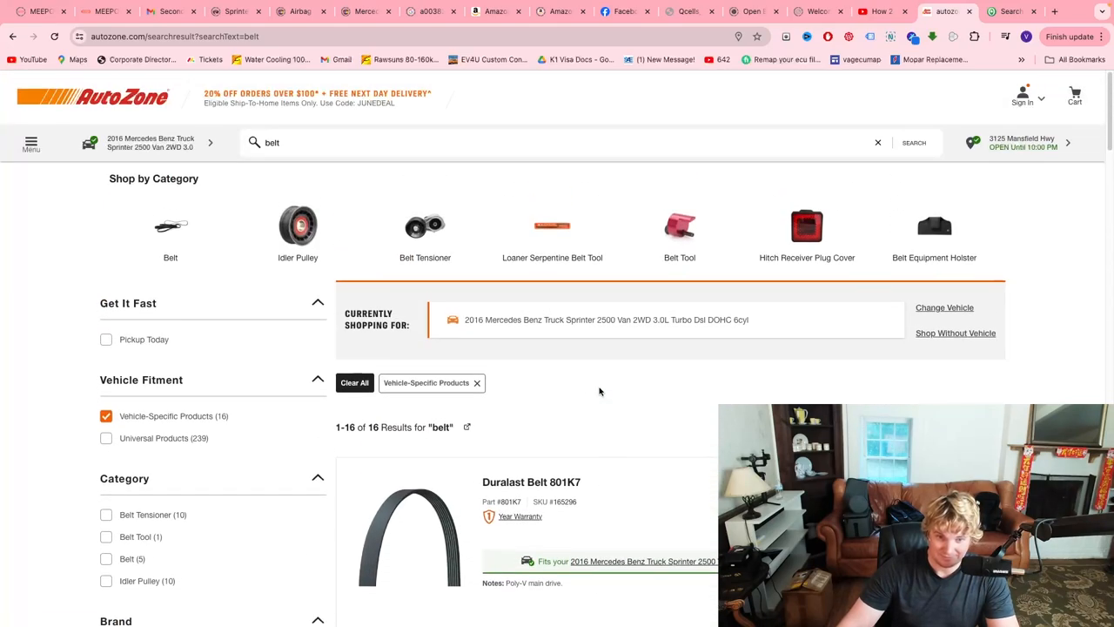
pyautogui.scroll(-3)
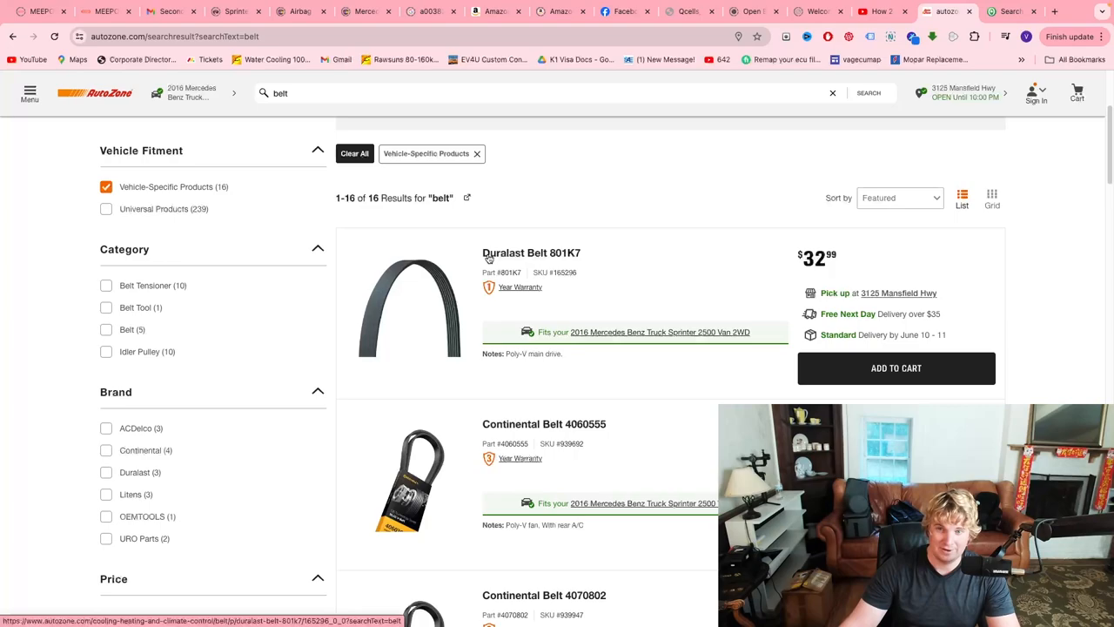
pyautogui.moveTo(592, 265)
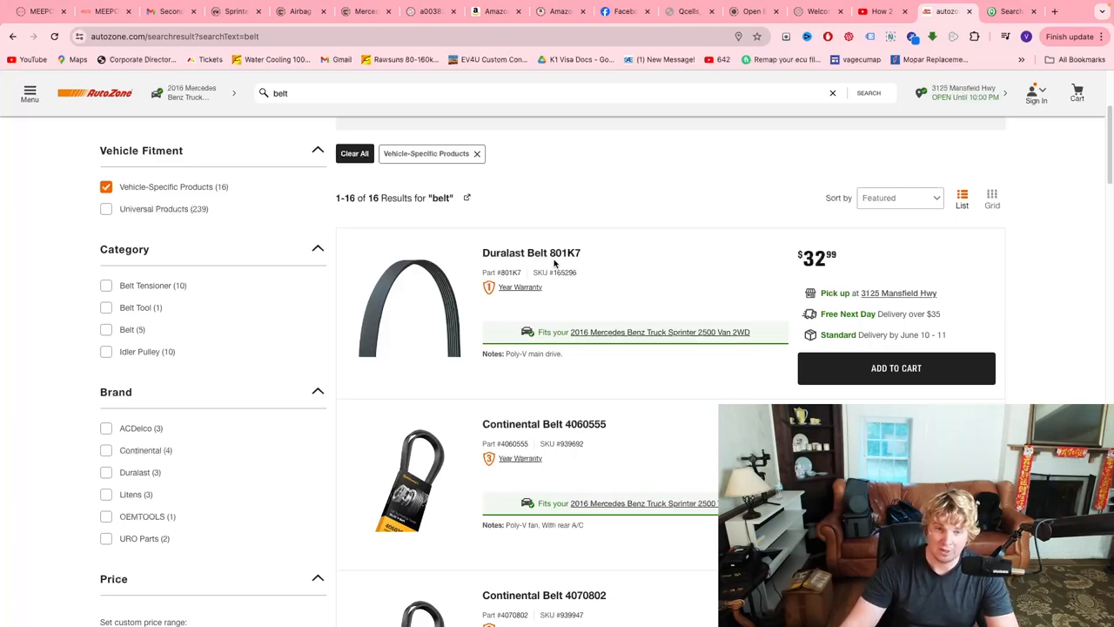
pyautogui.moveTo(543, 240)
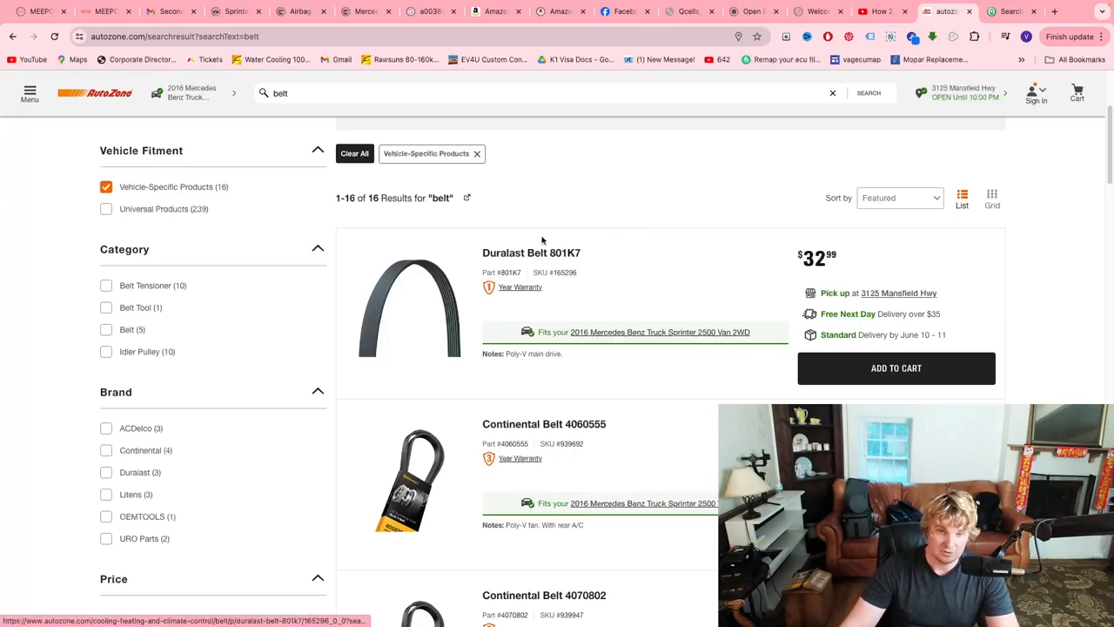
pyautogui.moveTo(630, 286)
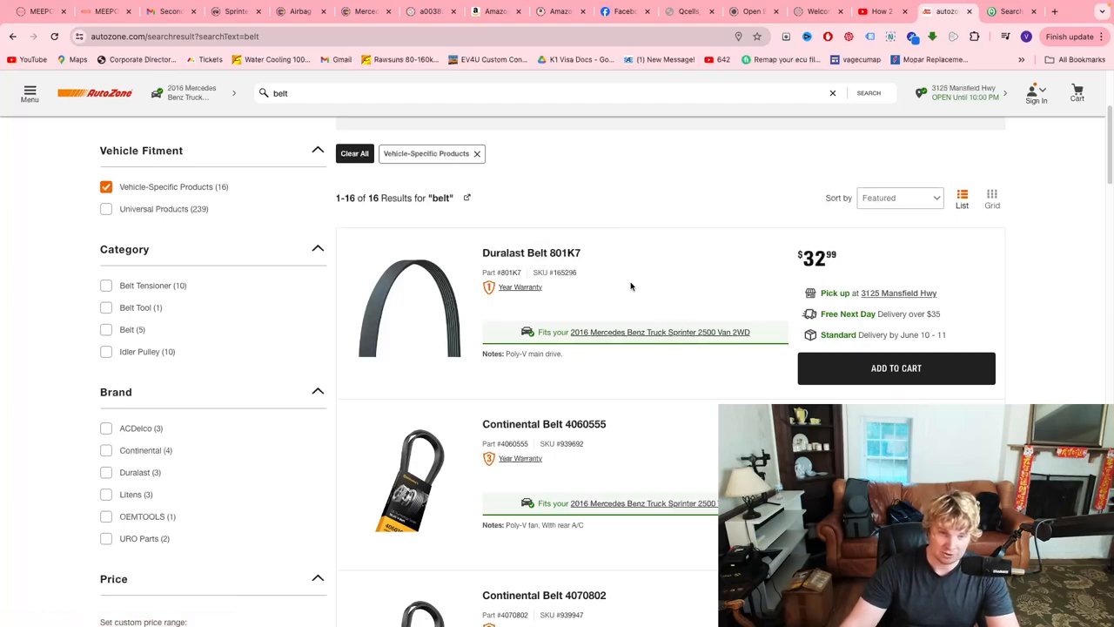
pyautogui.moveTo(561, 257)
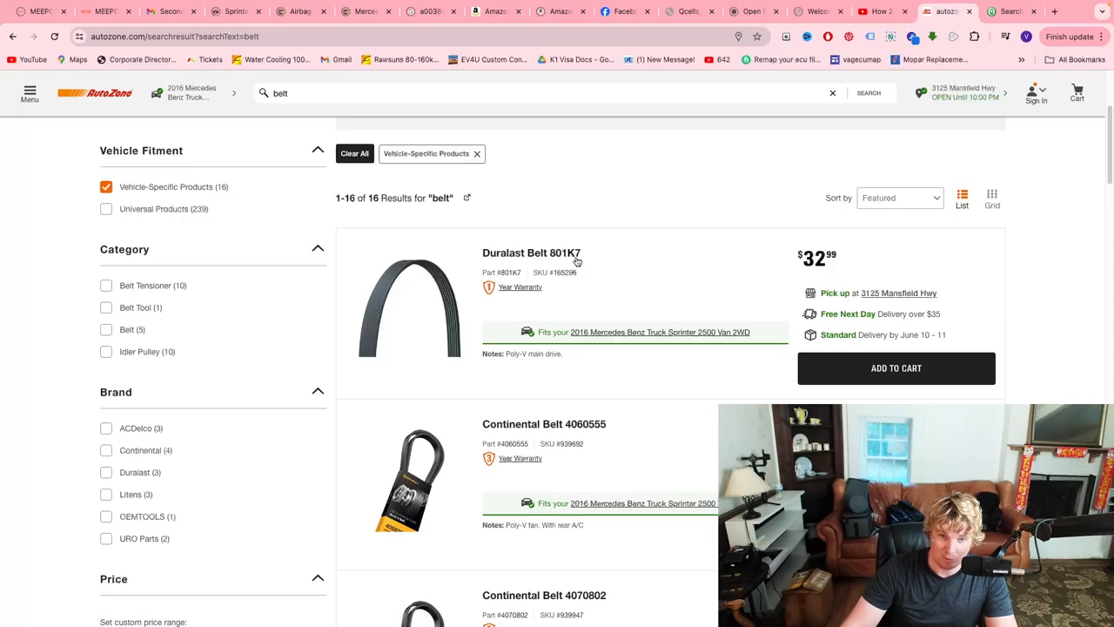
pyautogui.moveTo(588, 268)
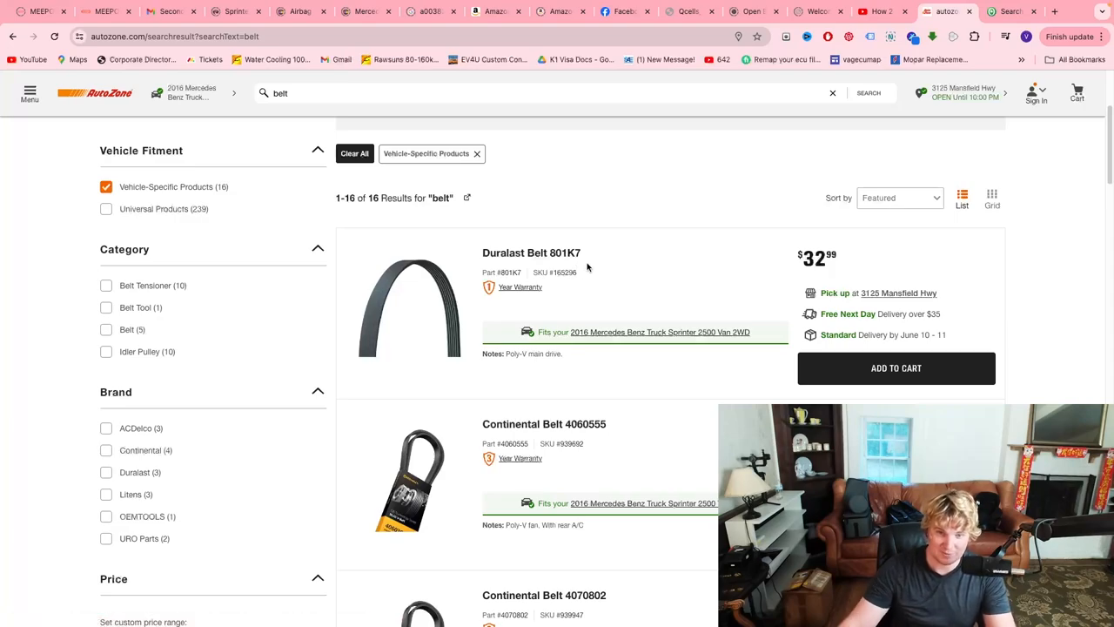
pyautogui.scroll(-3)
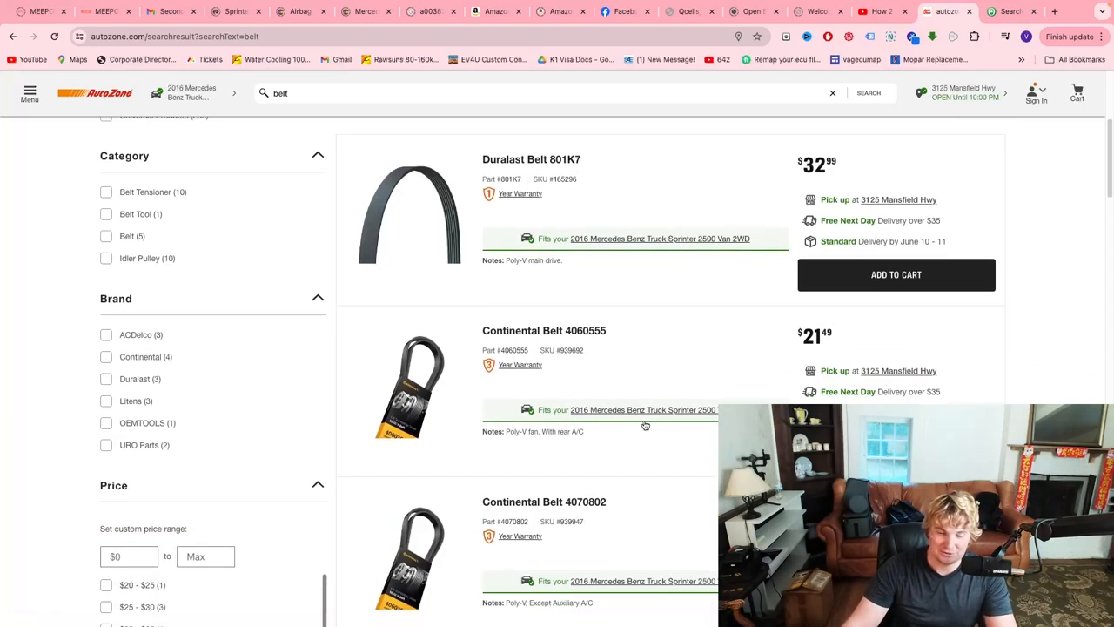
pyautogui.scroll(-3)
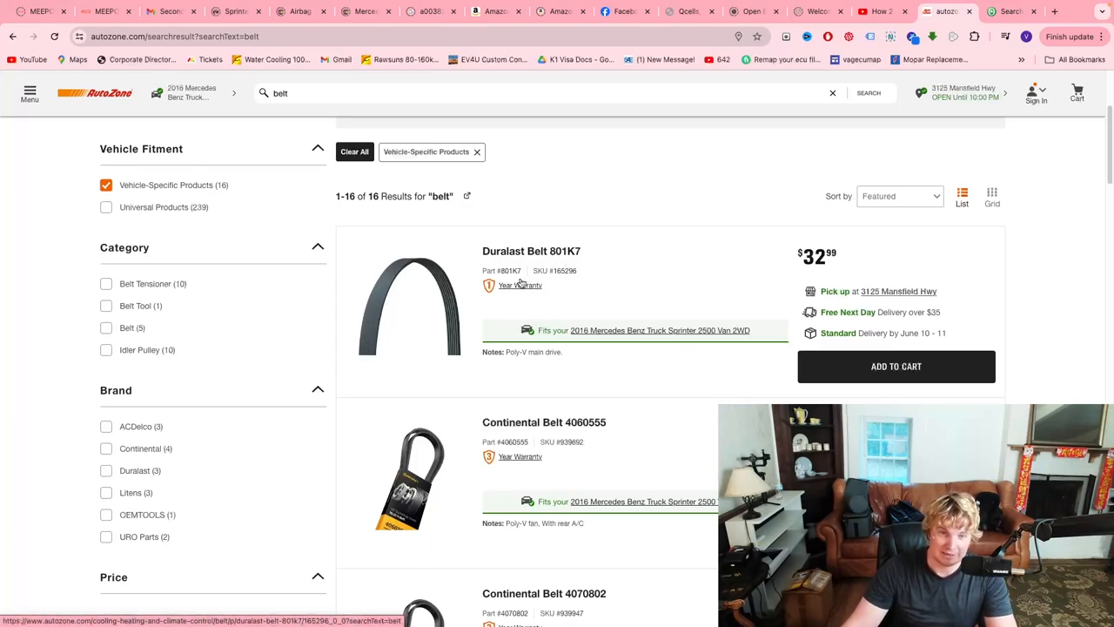
pyautogui.moveTo(564, 258)
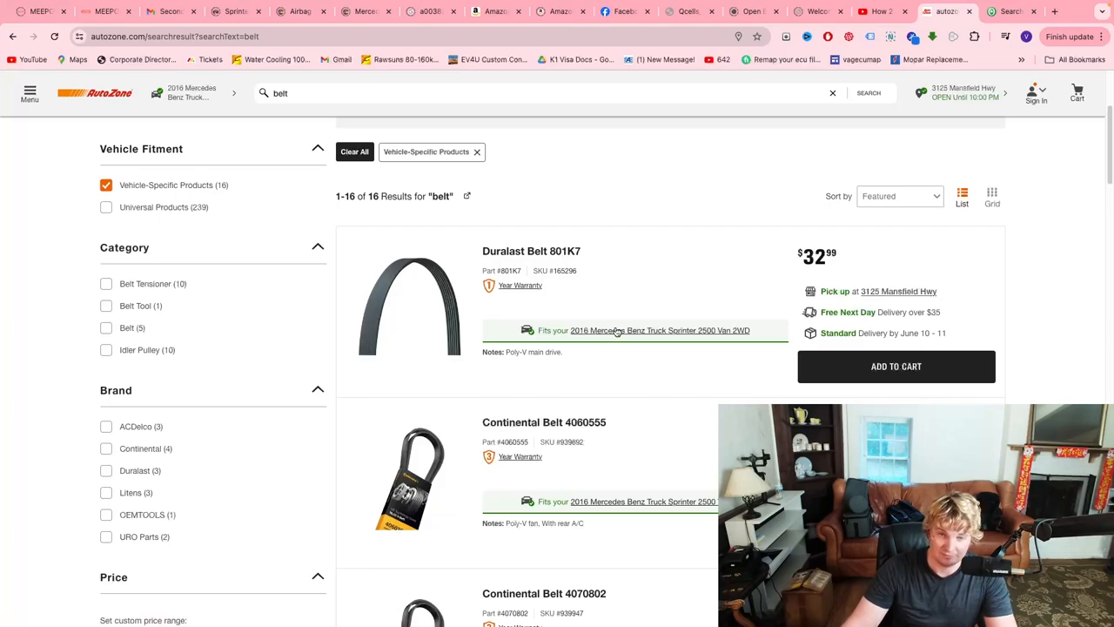
pyautogui.scroll(-3)
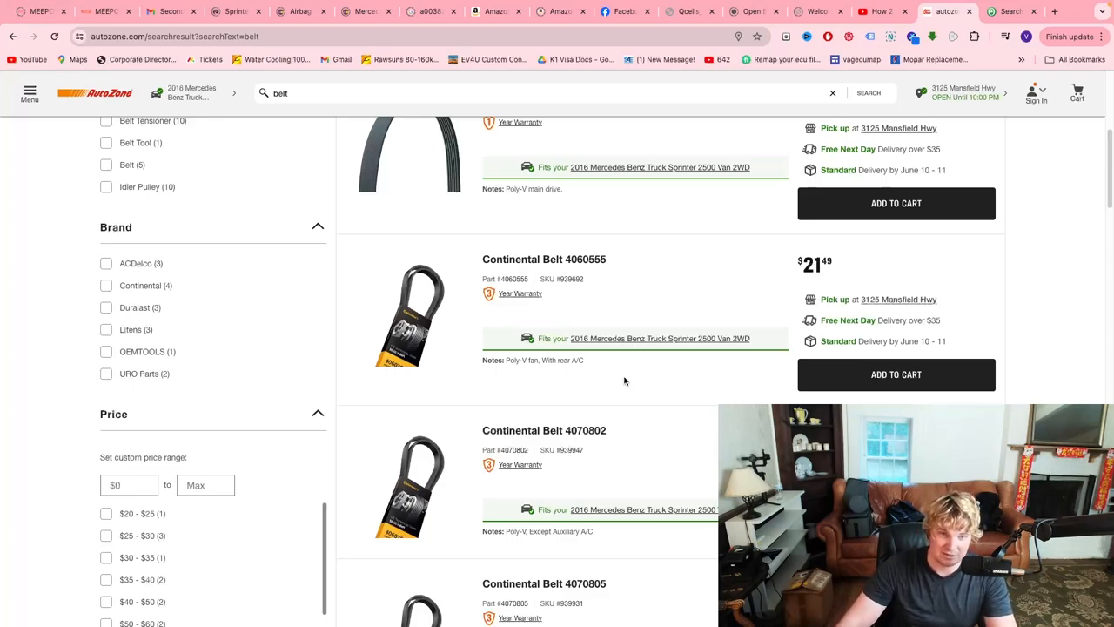
pyautogui.moveTo(615, 399)
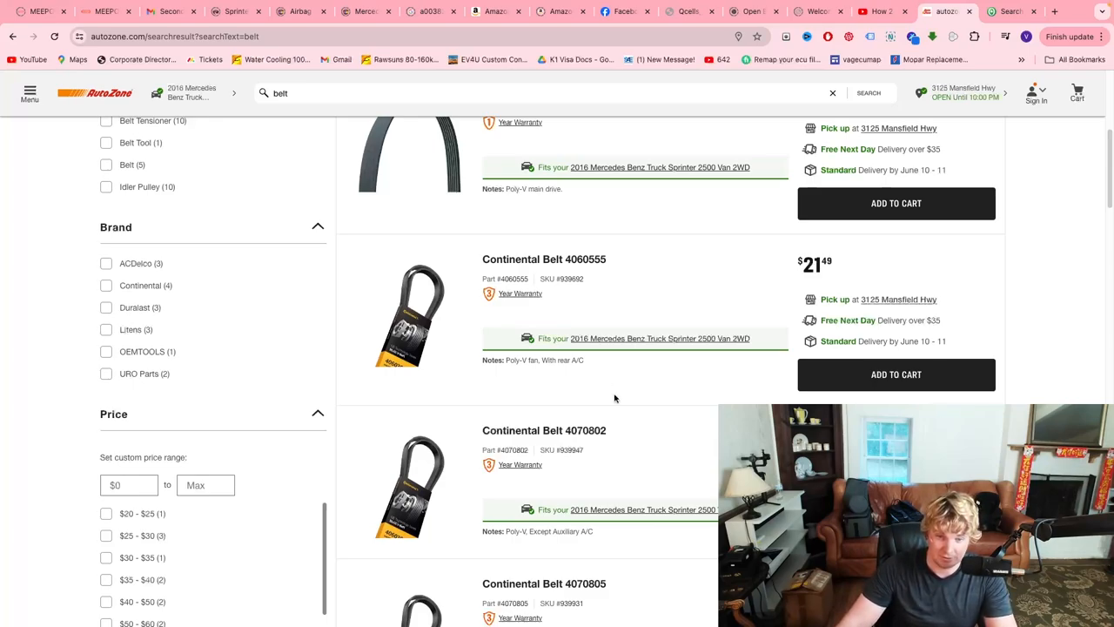
pyautogui.scroll(-3)
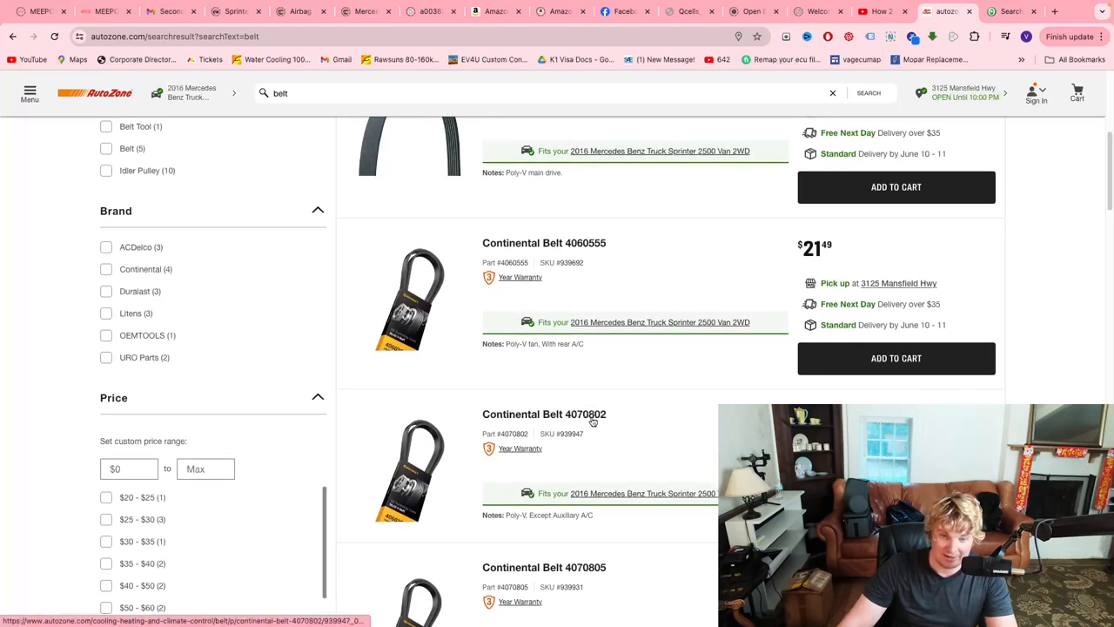
pyautogui.scroll(-3)
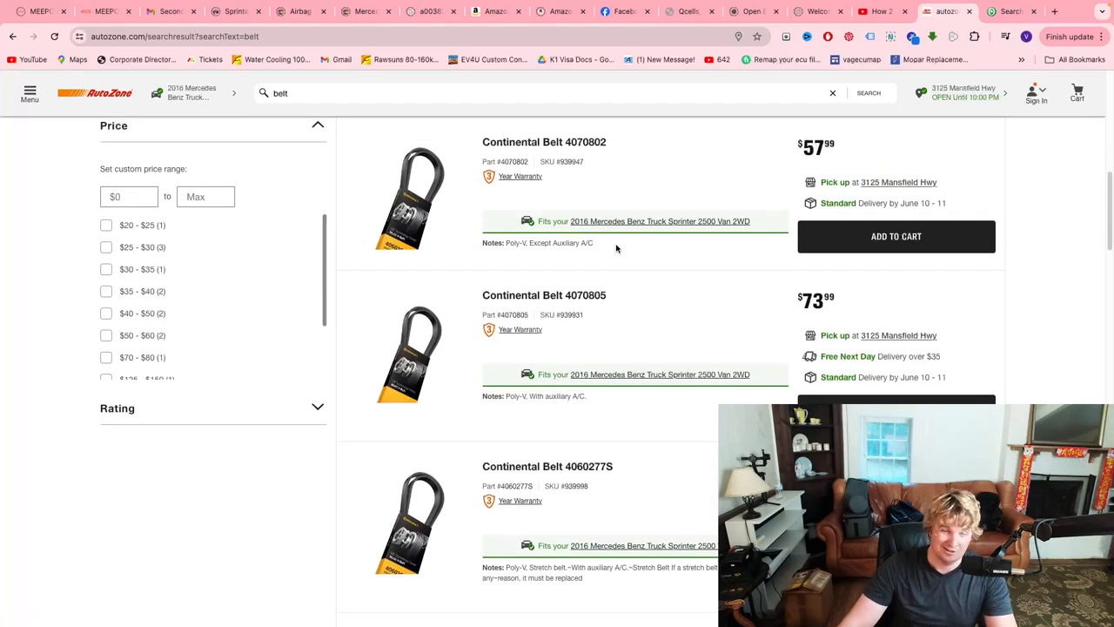
pyautogui.moveTo(648, 300)
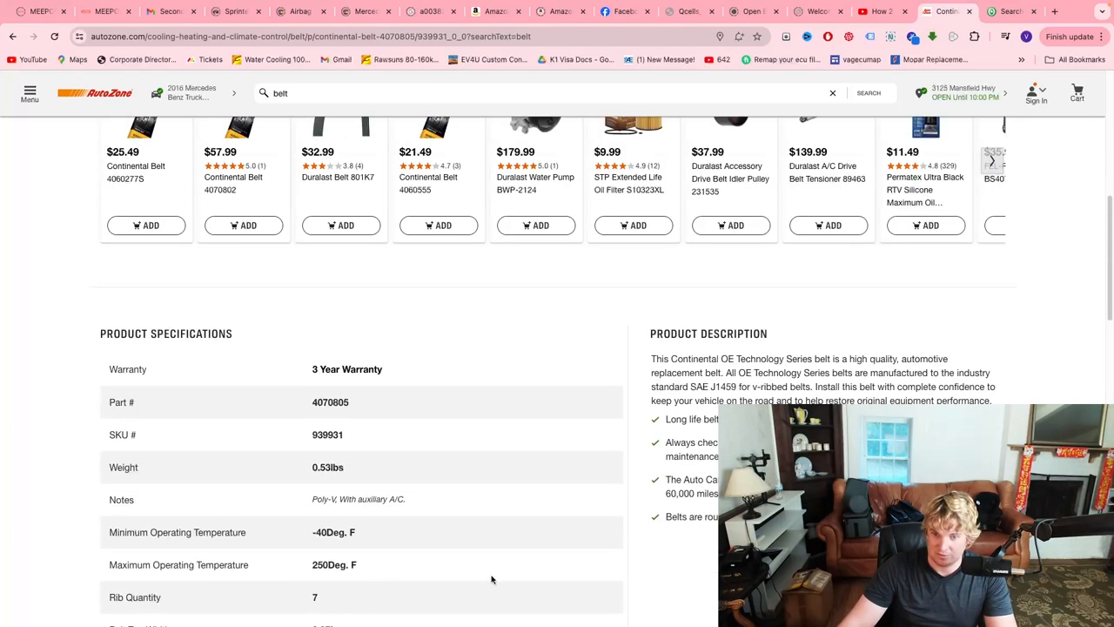
pyautogui.moveTo(613, 578)
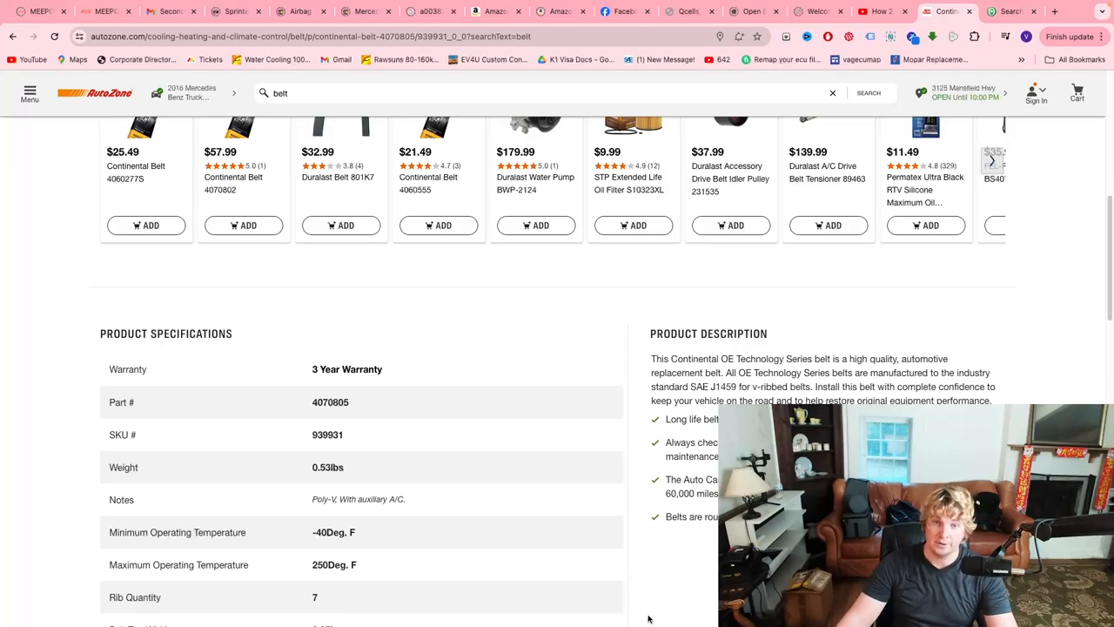
pyautogui.scroll(-3)
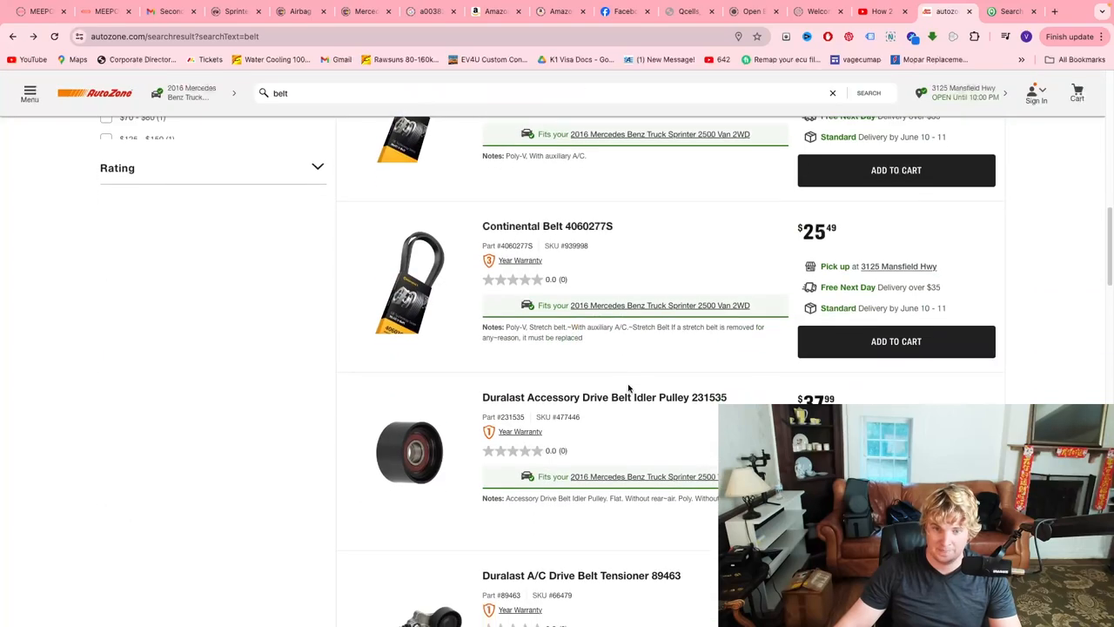
pyautogui.scroll(-3)
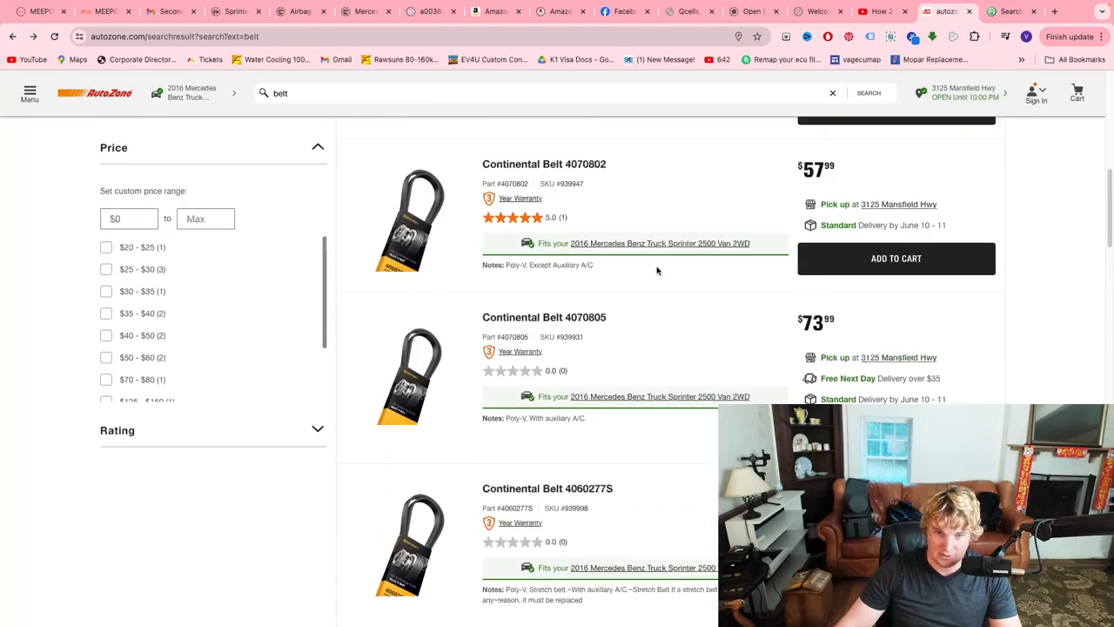
pyautogui.scroll(-3)
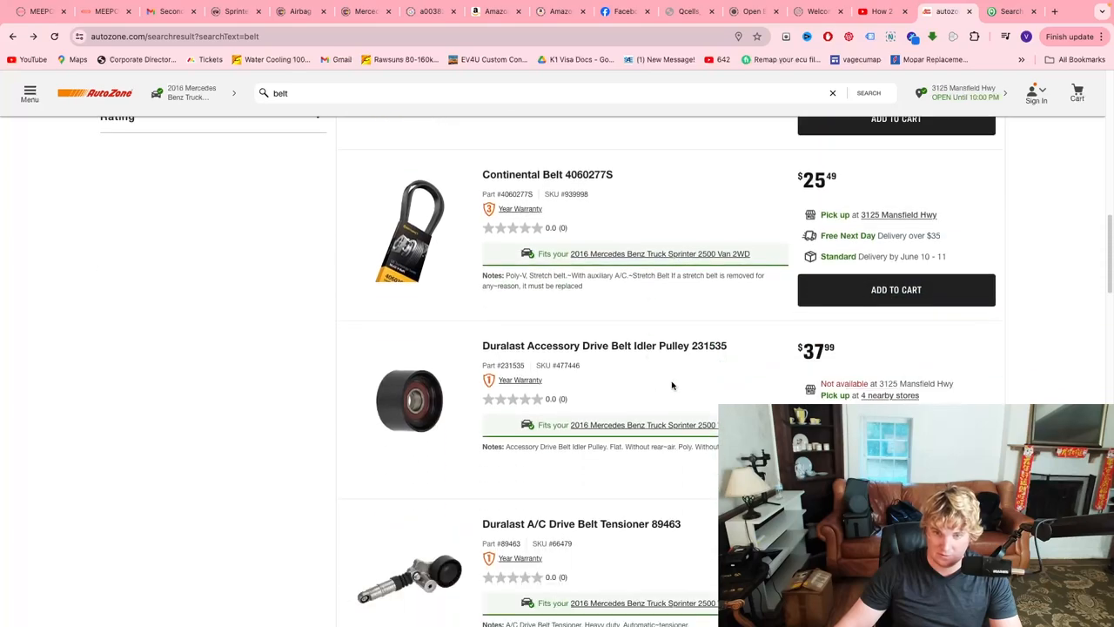
pyautogui.scroll(-3)
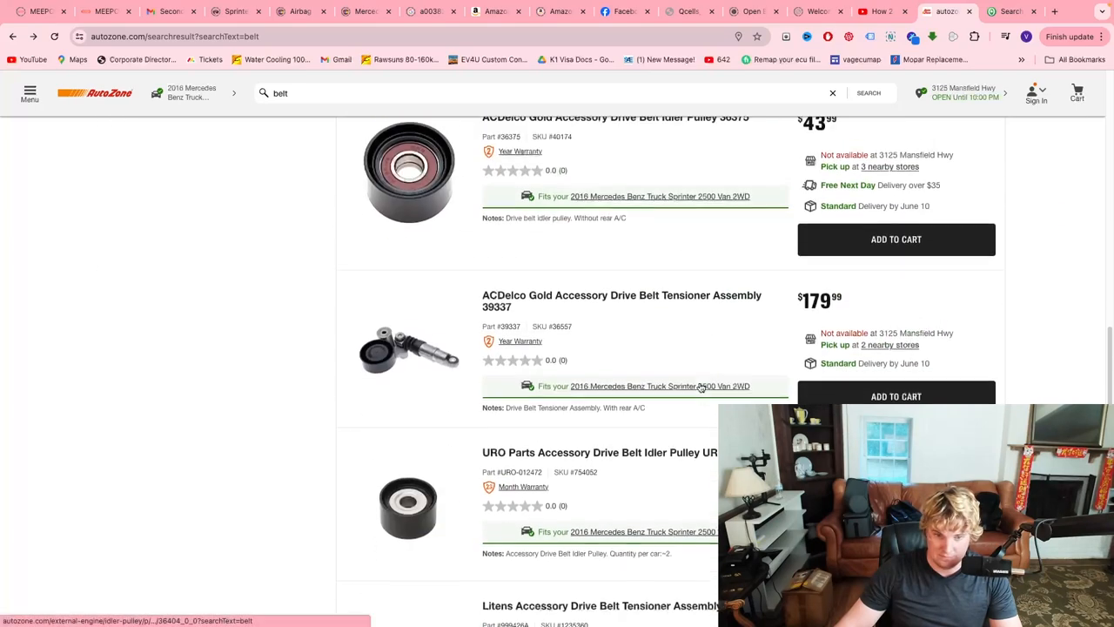
pyautogui.scroll(-3)
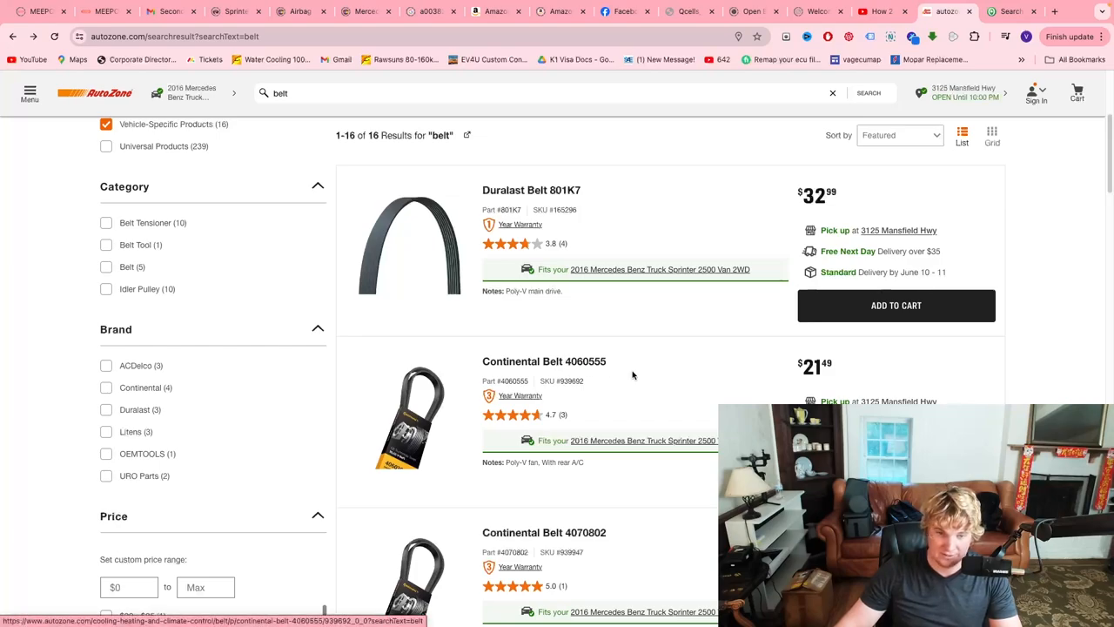
pyautogui.scroll(-3)
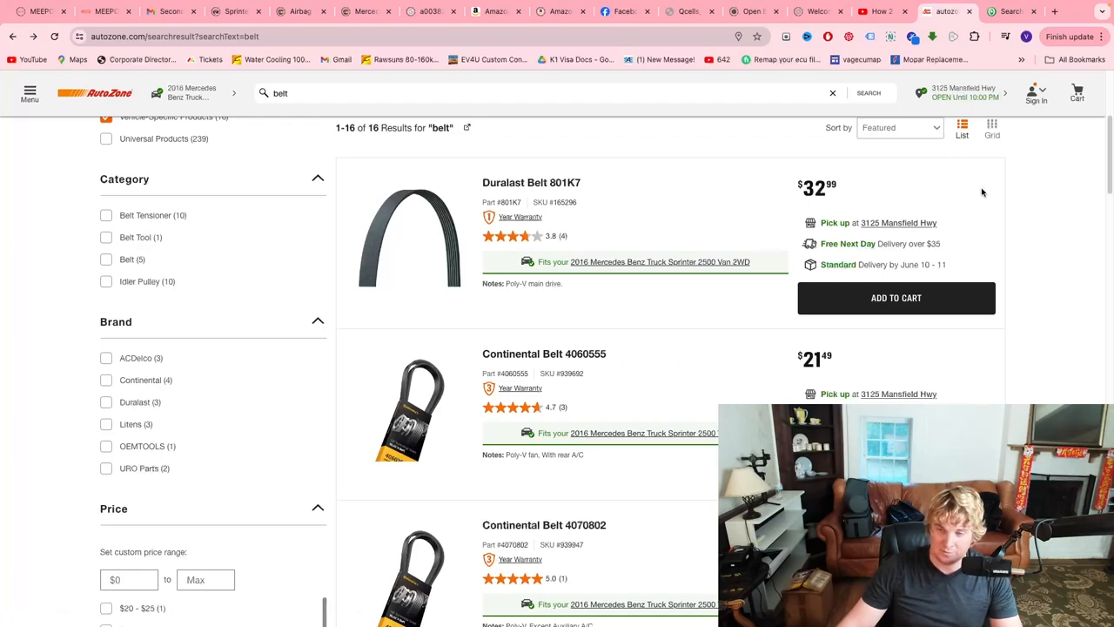
pyautogui.moveTo(756, 244)
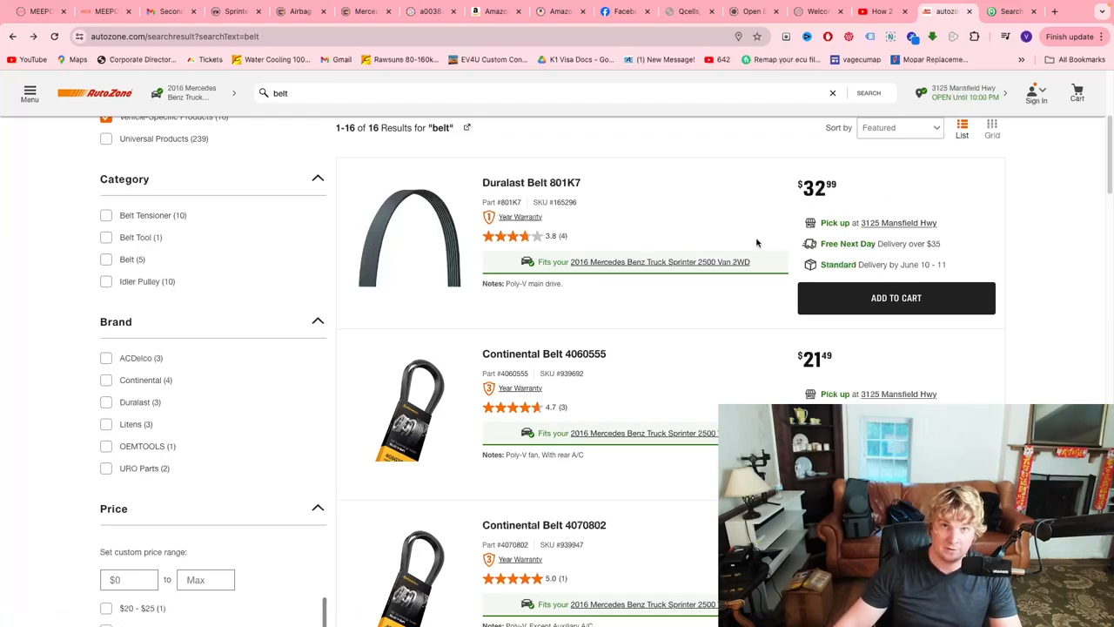